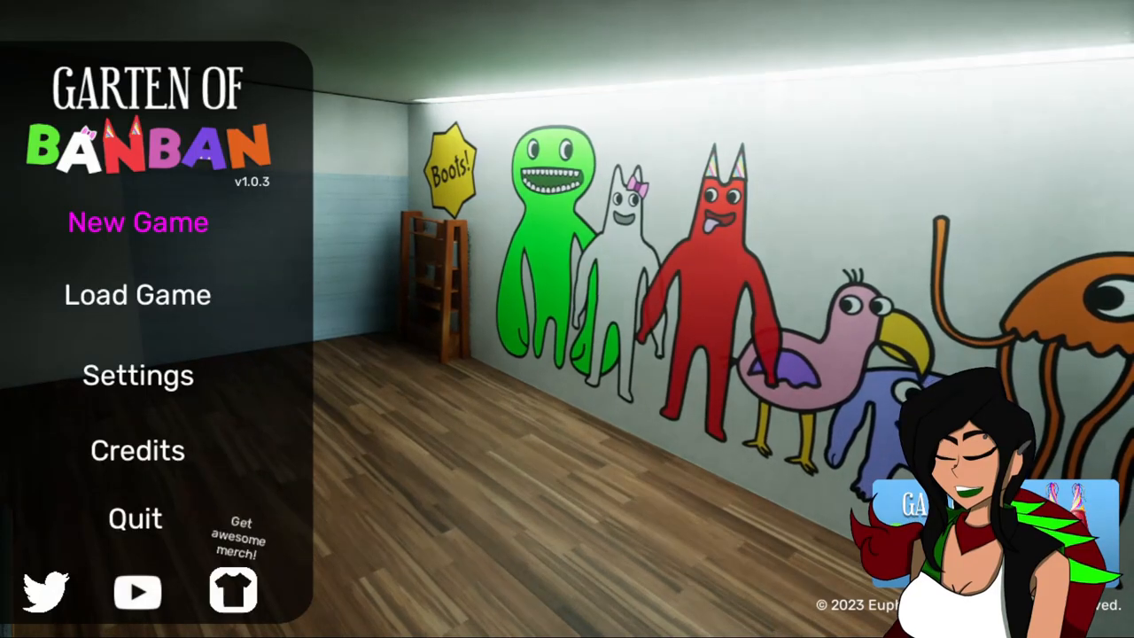
pyautogui.click(138, 221)
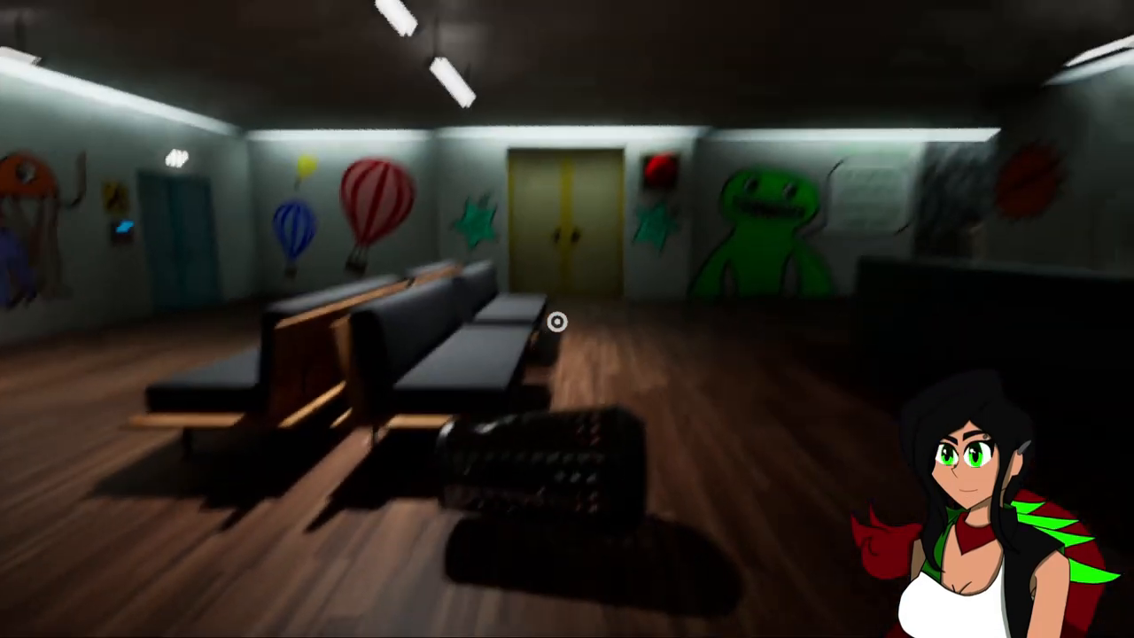
pyautogui.moveTo(558, 323)
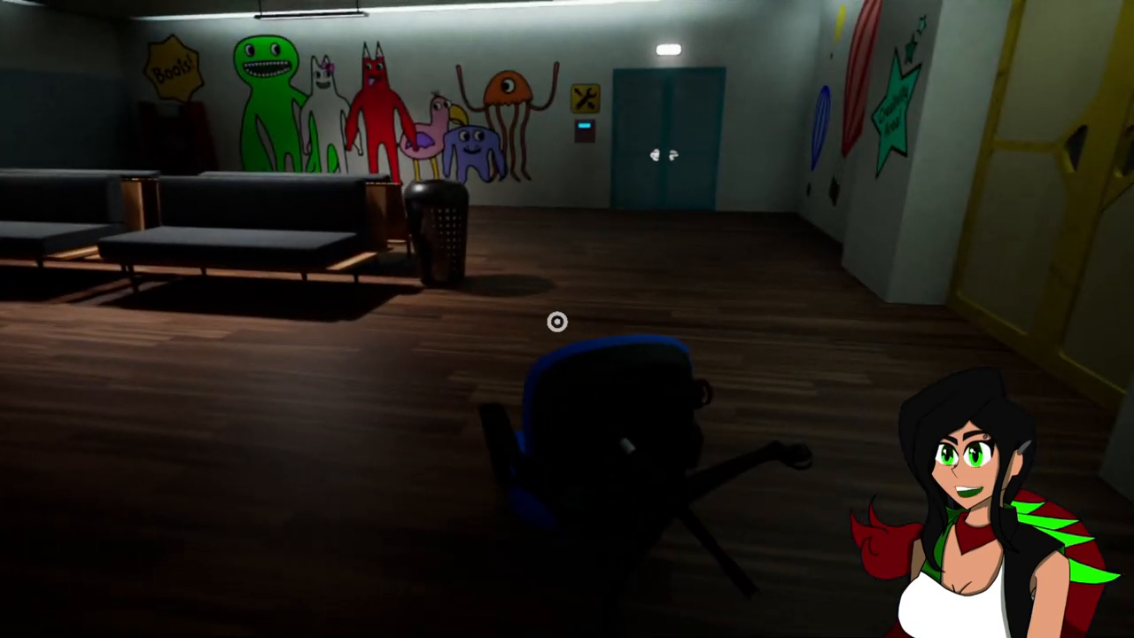
pyautogui.moveTo(568, 319)
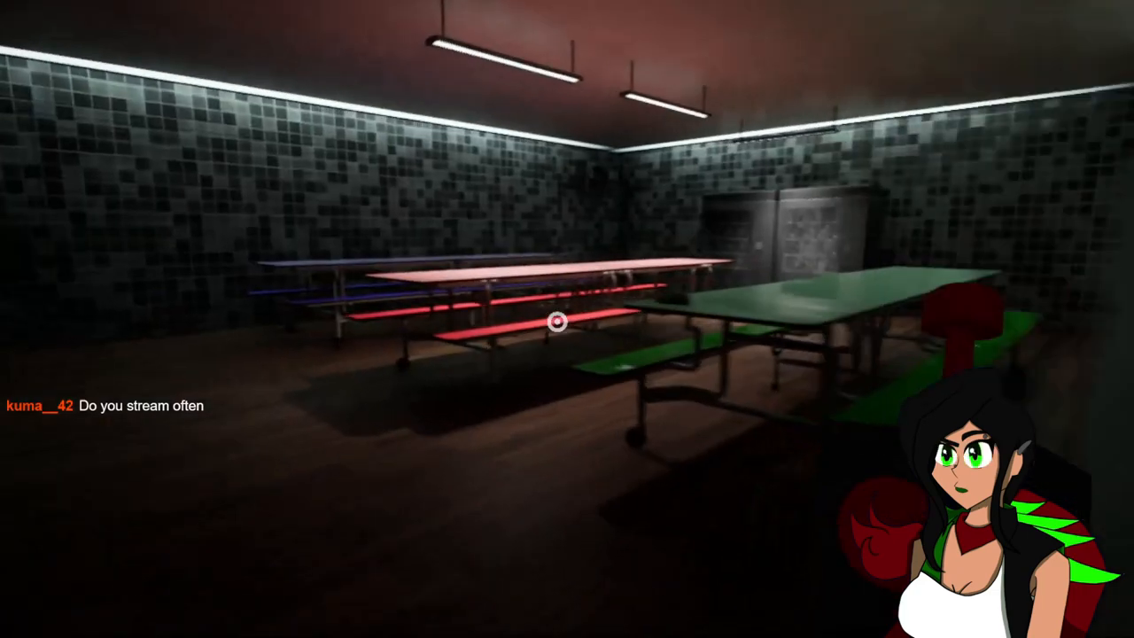
pyautogui.moveTo(567, 319)
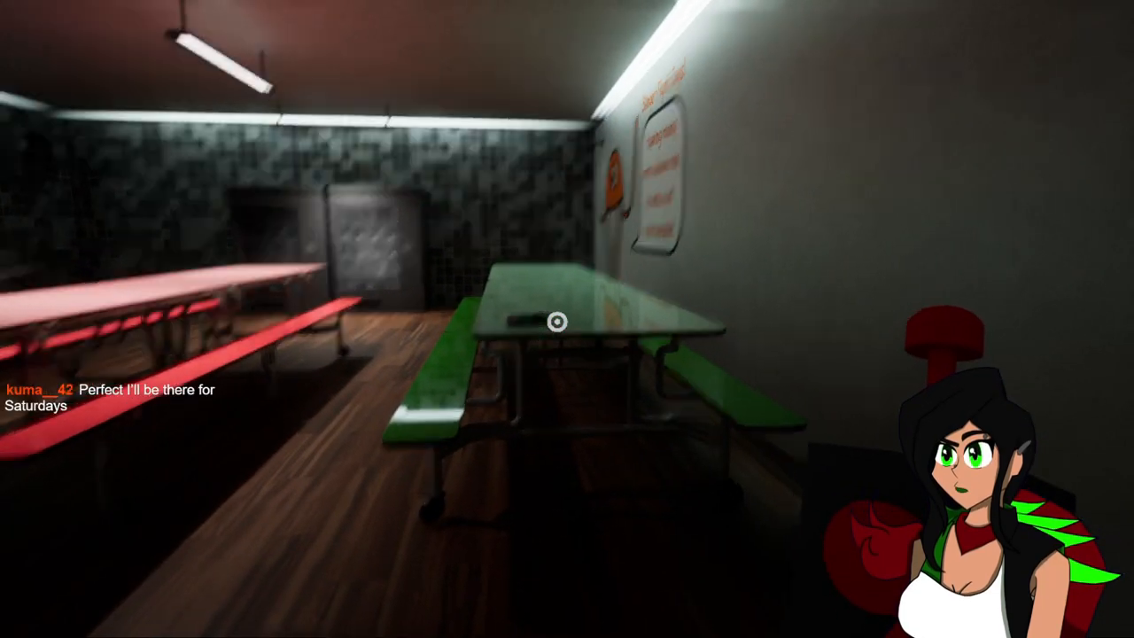
pyautogui.moveTo(557, 321)
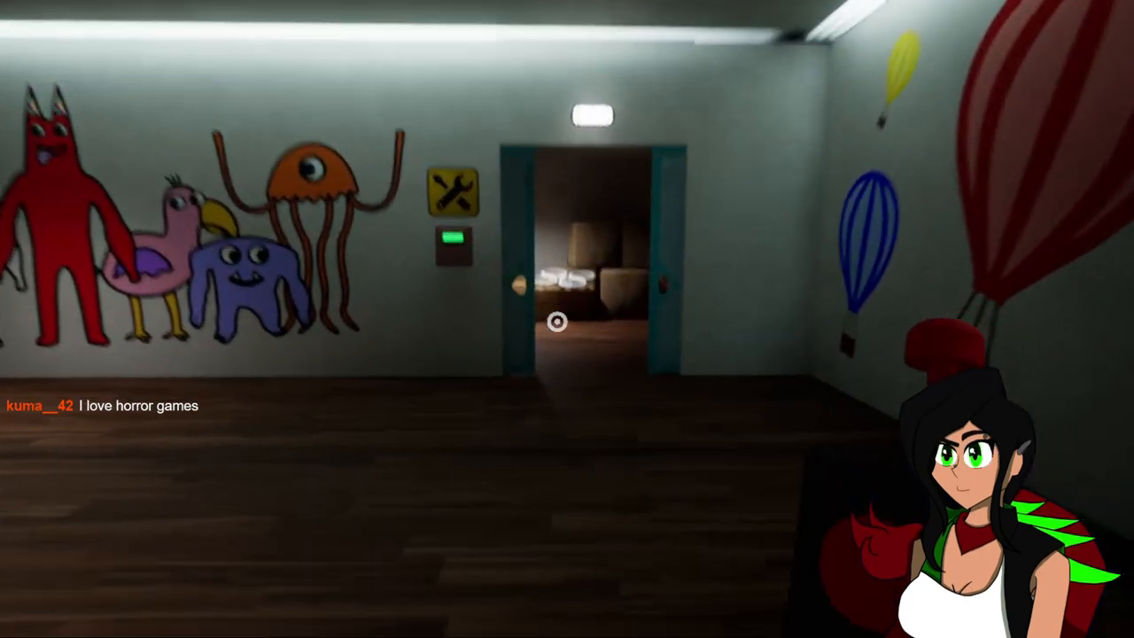
pyautogui.moveTo(567, 319)
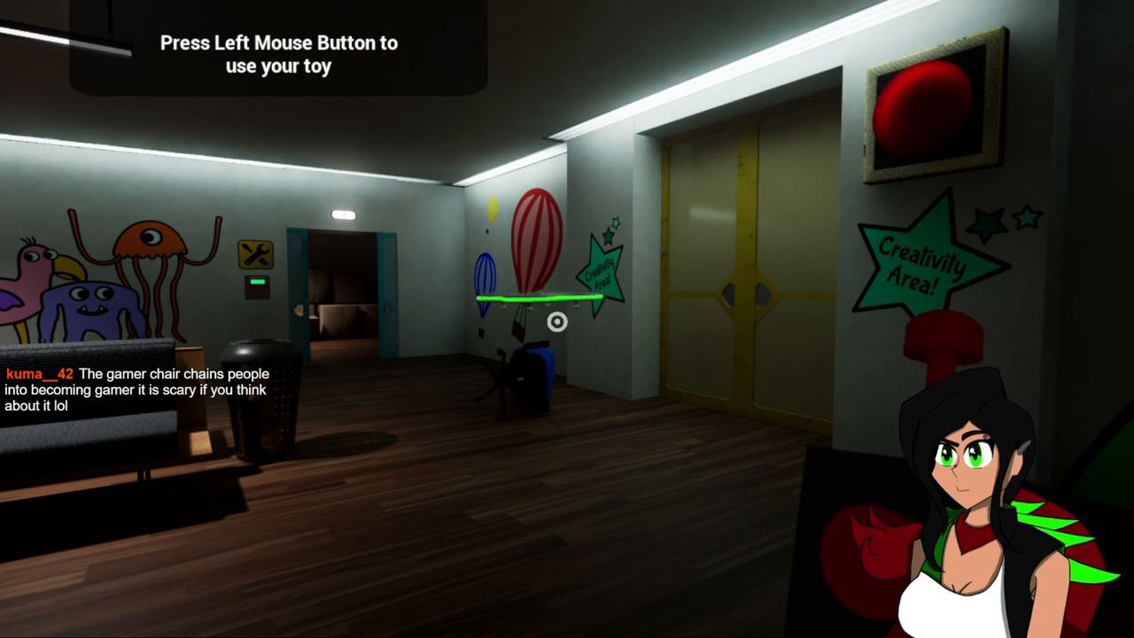
pyautogui.click(557, 321)
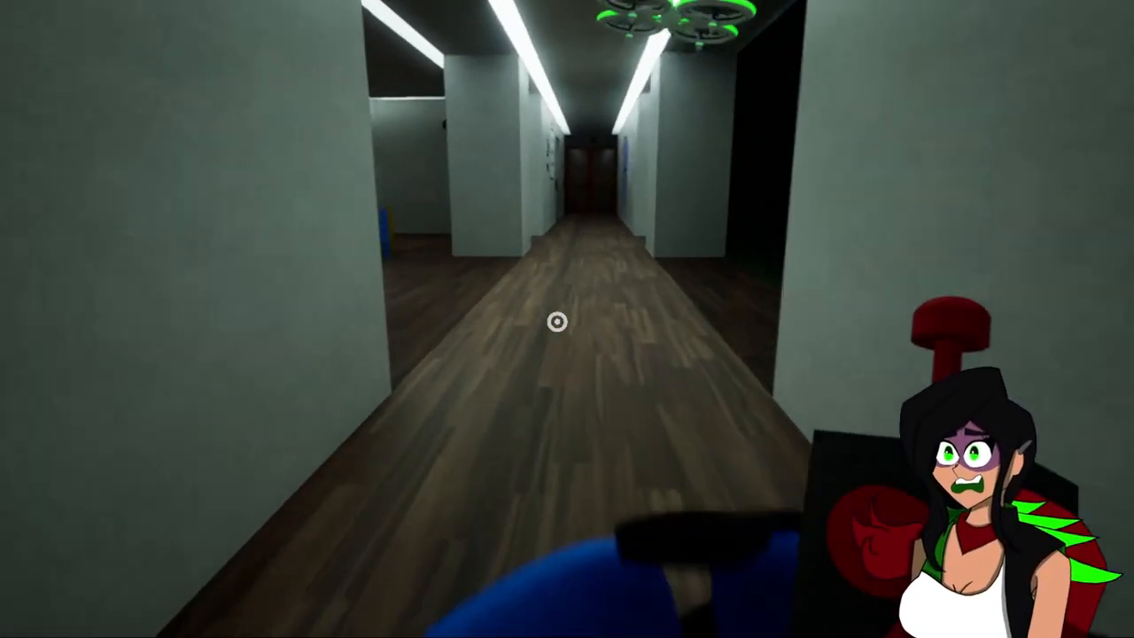
pyautogui.press('w')
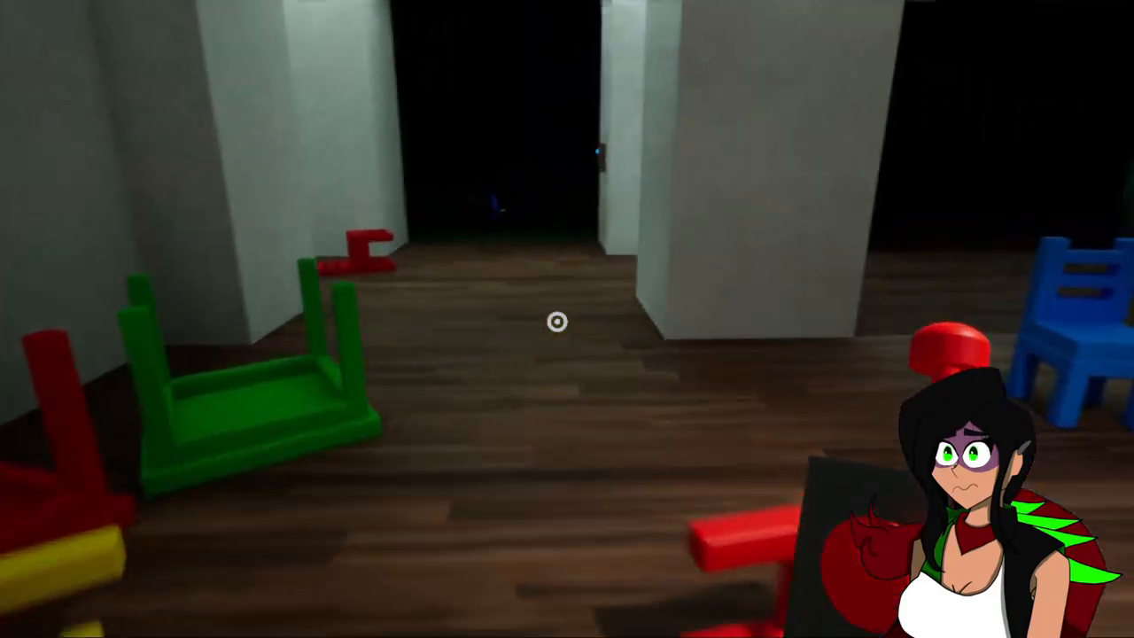
pyautogui.moveTo(558, 323)
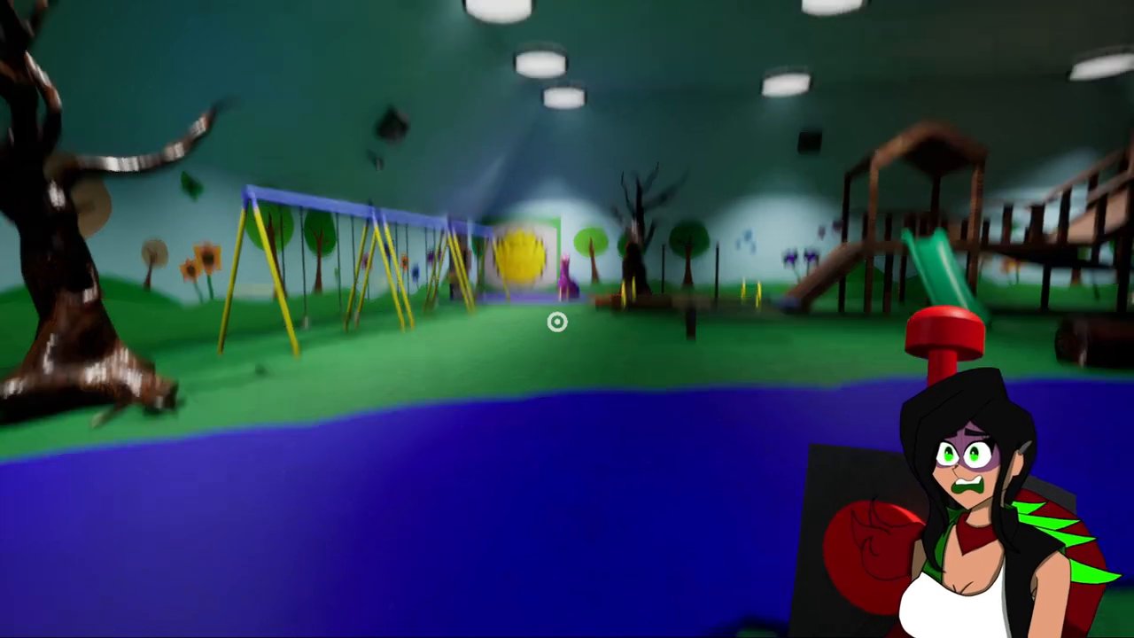
pyautogui.moveTo(567, 319)
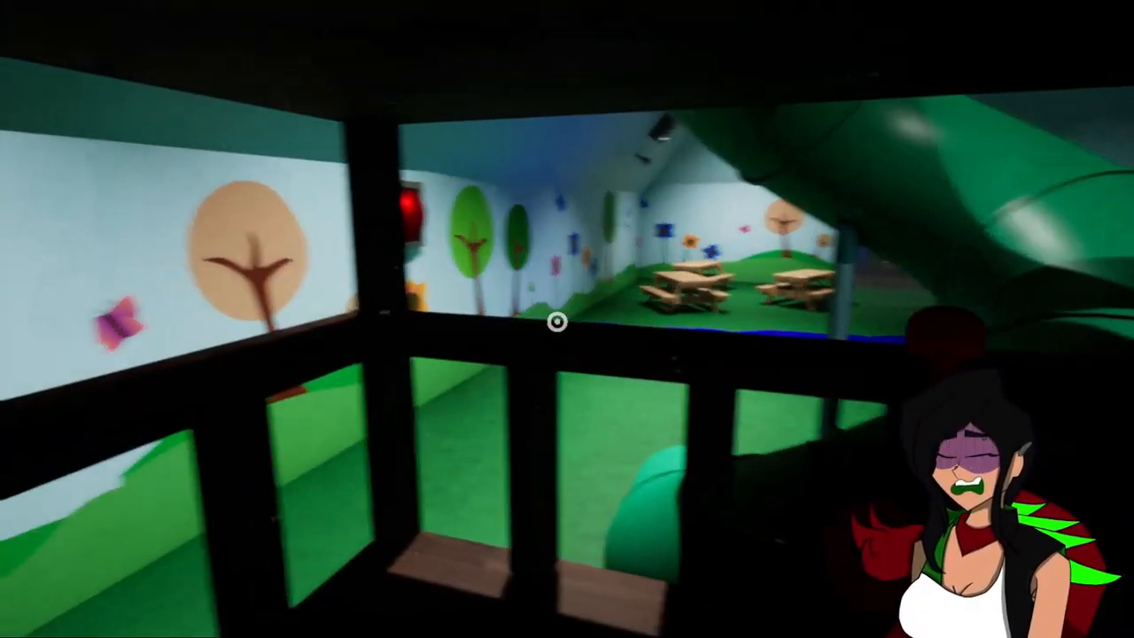
pyautogui.moveTo(559, 321)
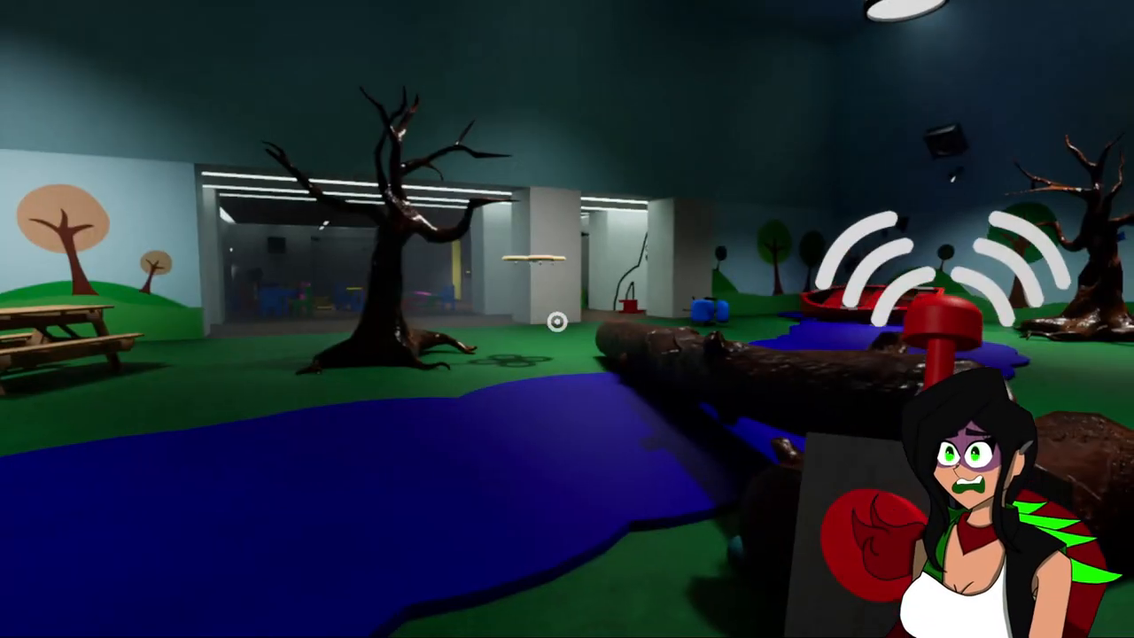
pyautogui.moveTo(568, 319)
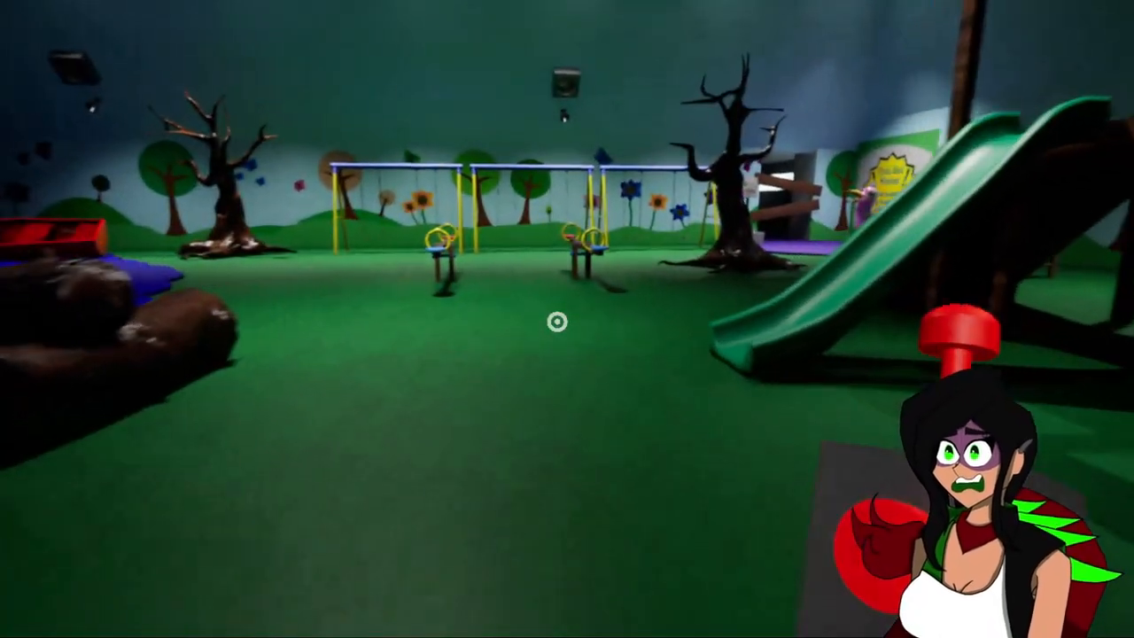
pyautogui.moveTo(567, 319)
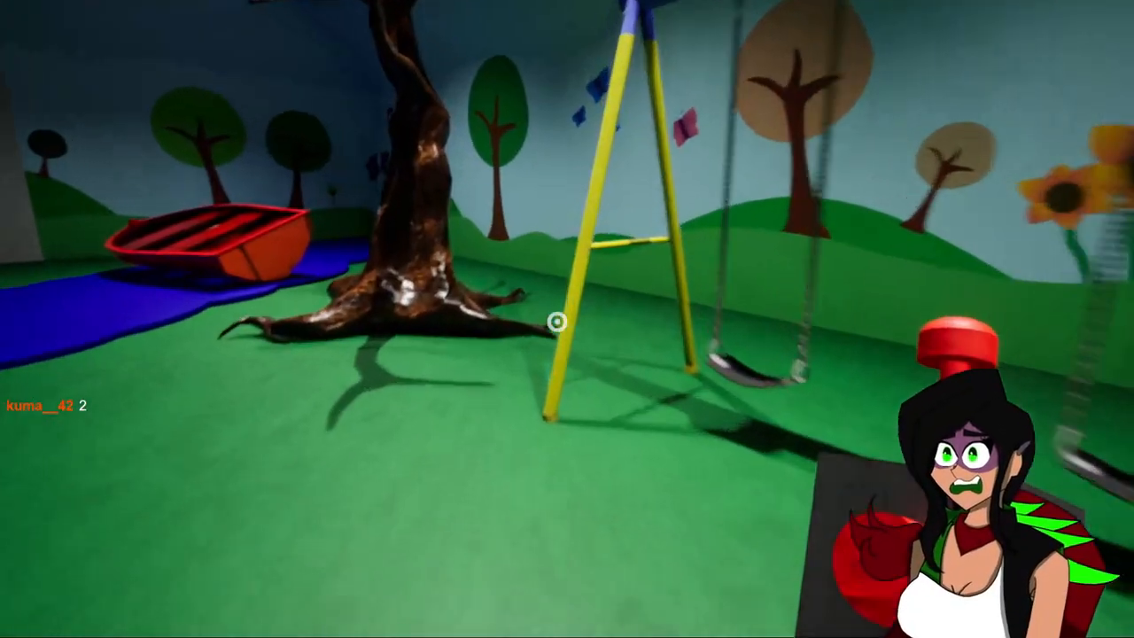
pyautogui.moveTo(558, 323)
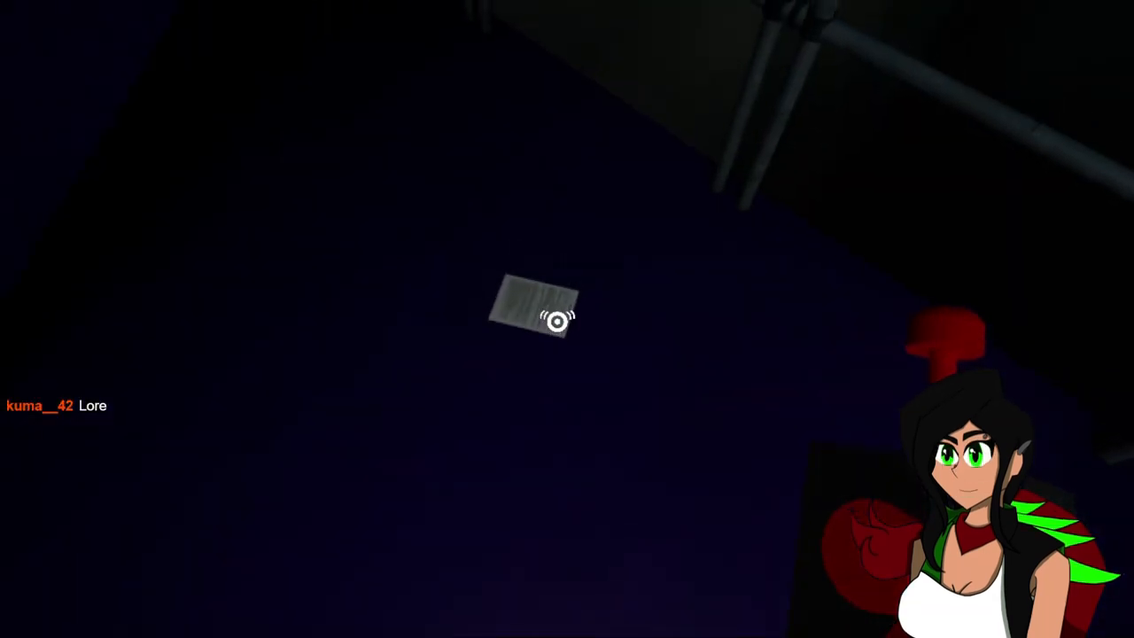
pyautogui.click(532, 316)
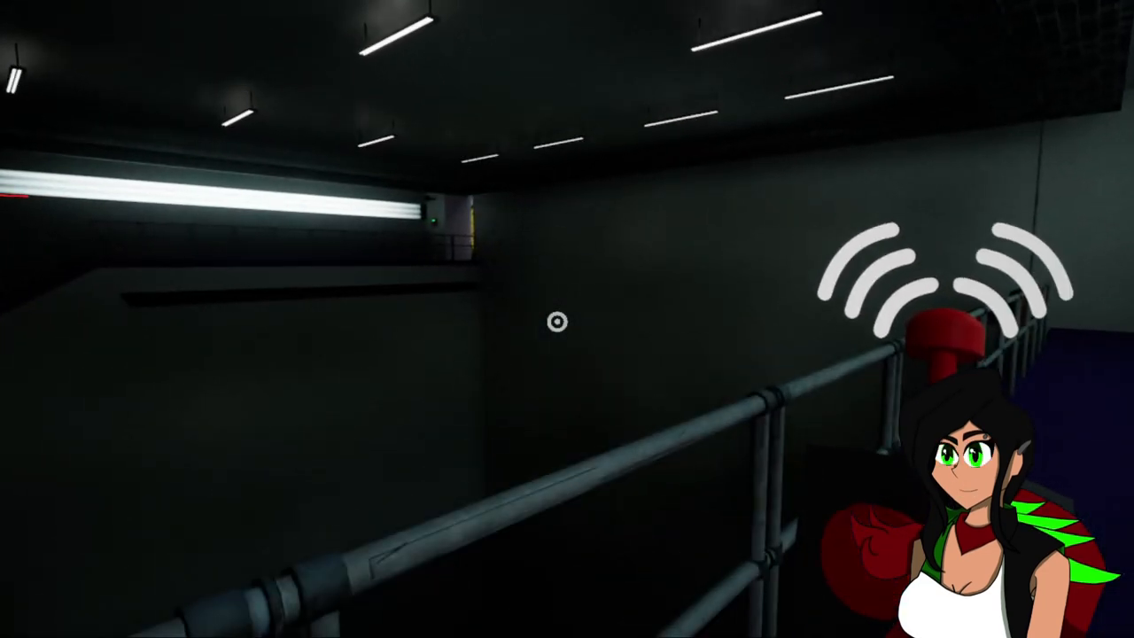
pyautogui.moveTo(556, 323)
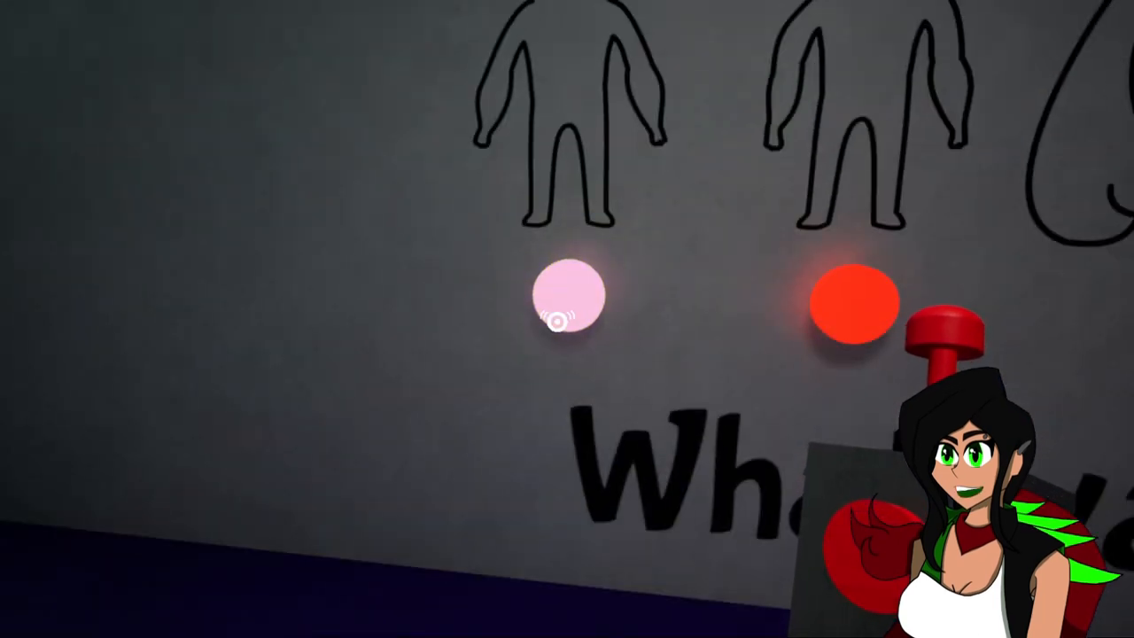
pyautogui.click(566, 294)
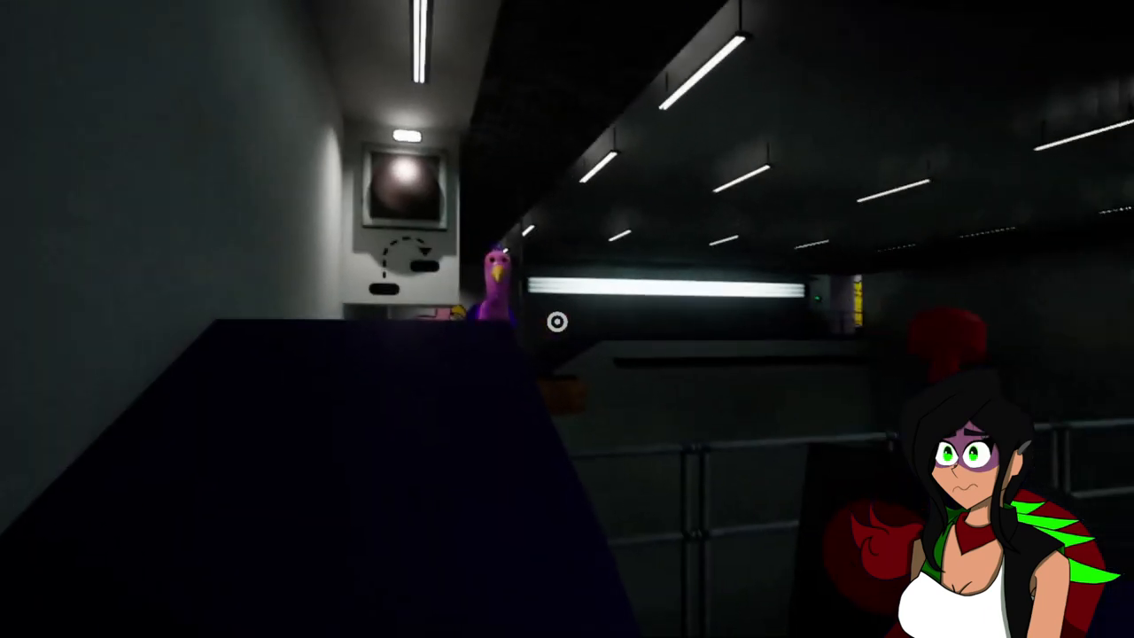
pyautogui.moveTo(557, 322)
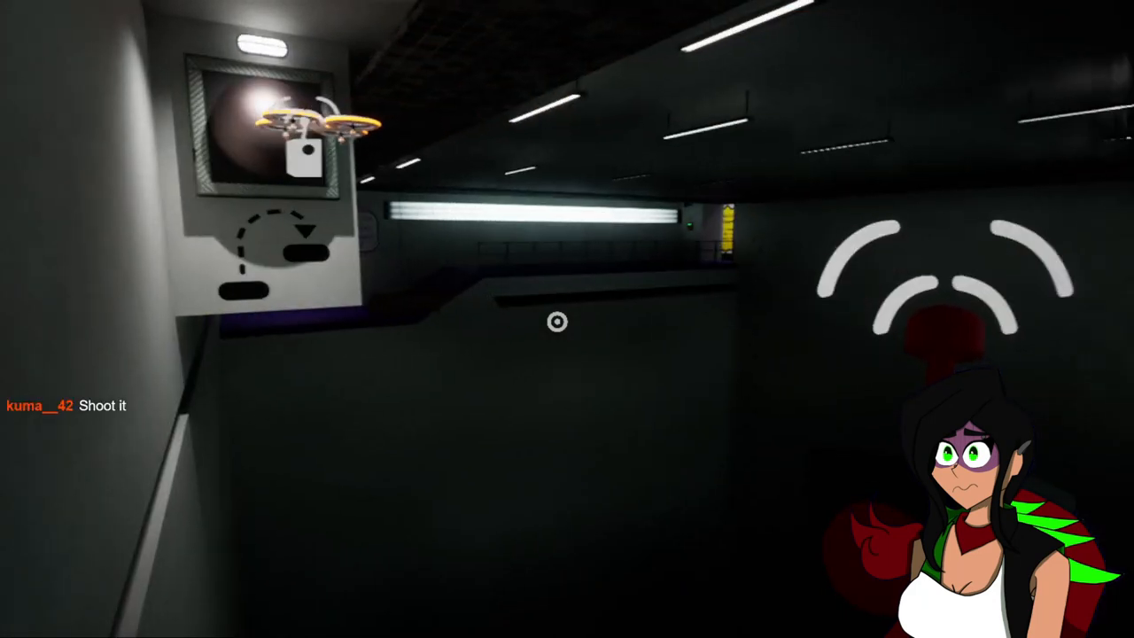
pyautogui.moveTo(557, 323)
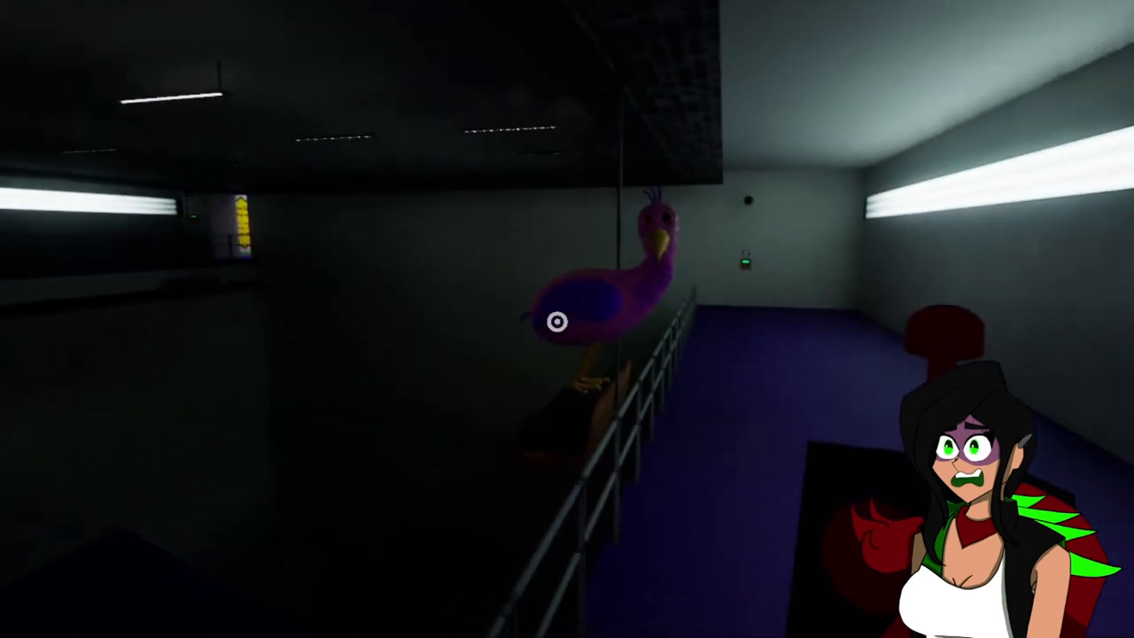
pyautogui.moveTo(558, 321)
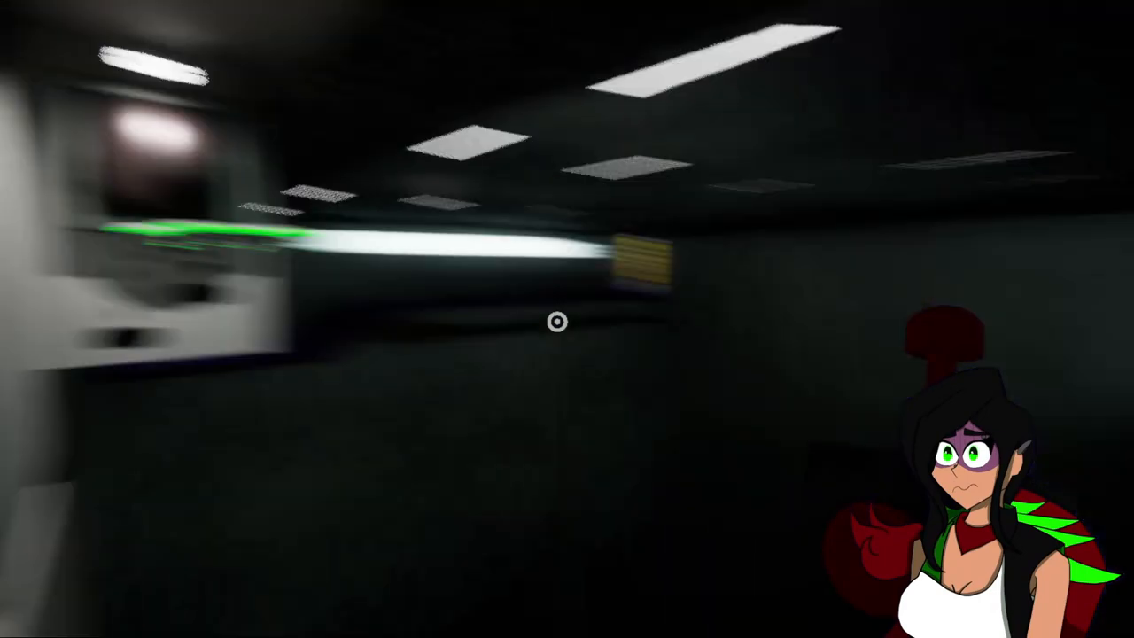
pyautogui.moveTo(558, 322)
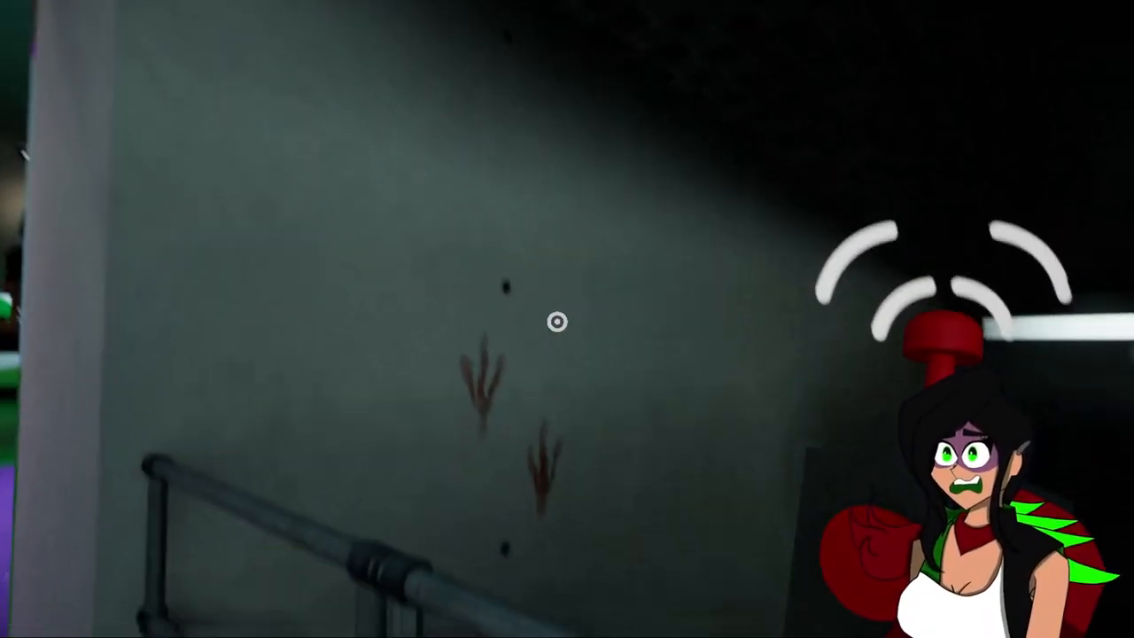
pyautogui.moveTo(558, 322)
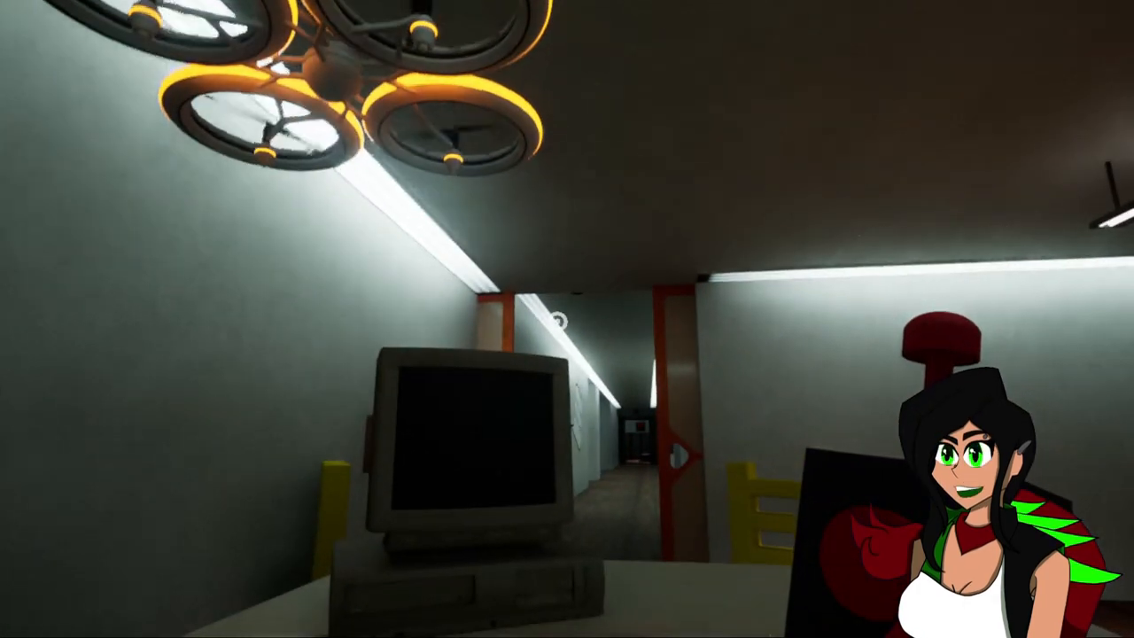
pyautogui.moveTo(556, 321)
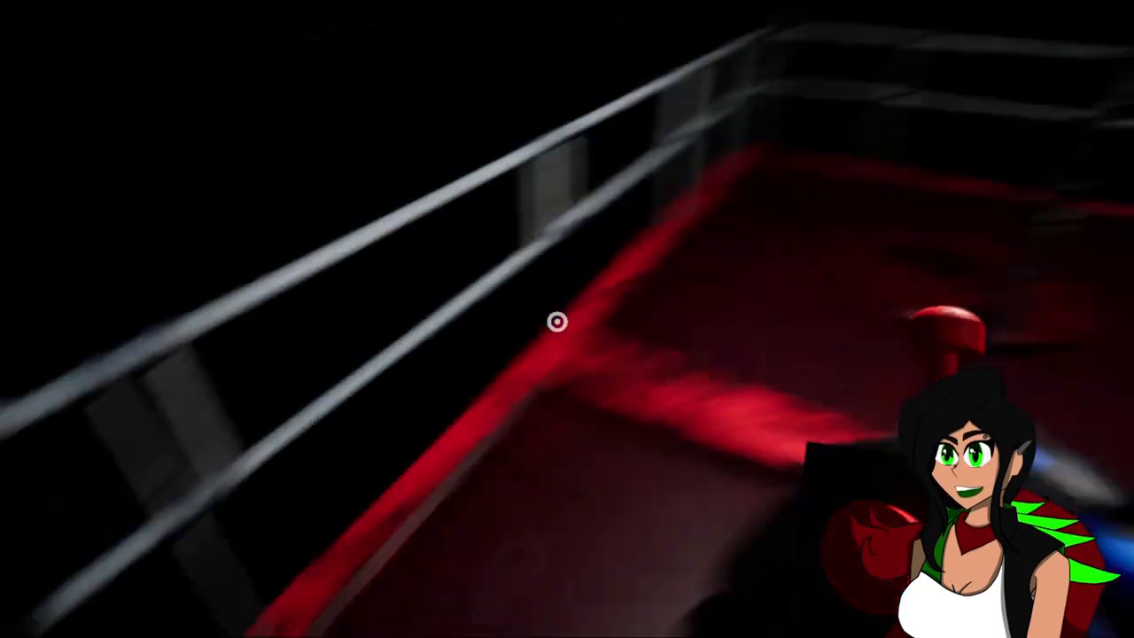
pyautogui.moveTo(558, 322)
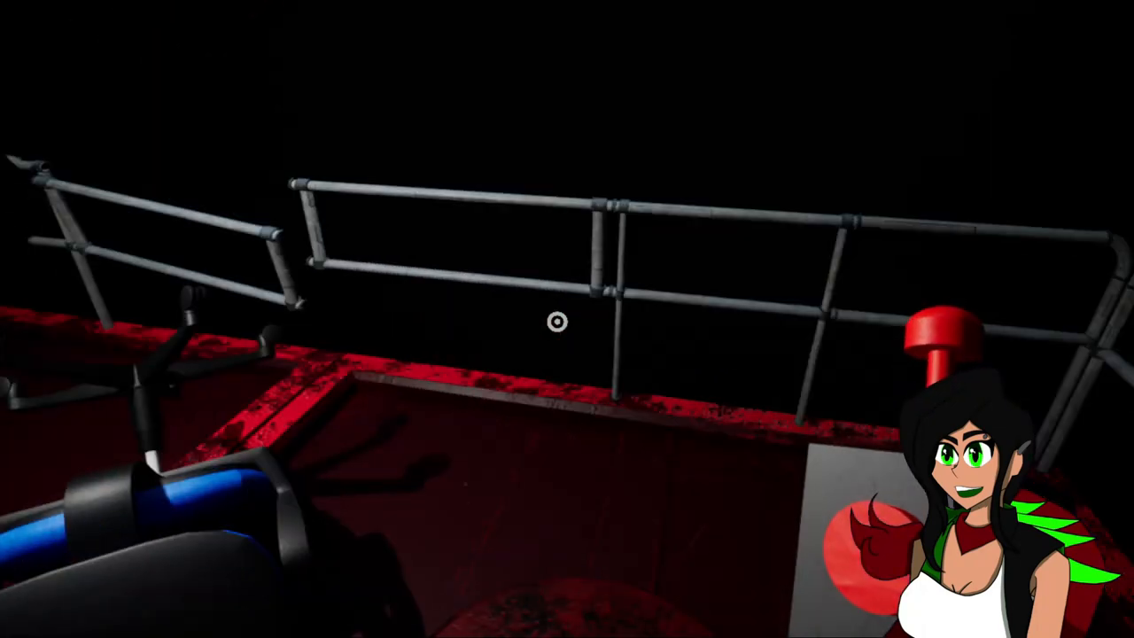